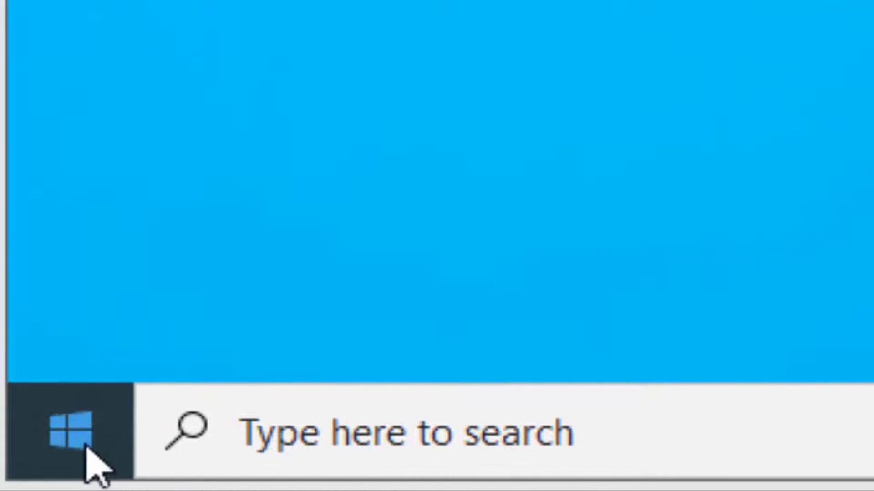
{"action": "mouse_move", "coordinate": [76, 440]}
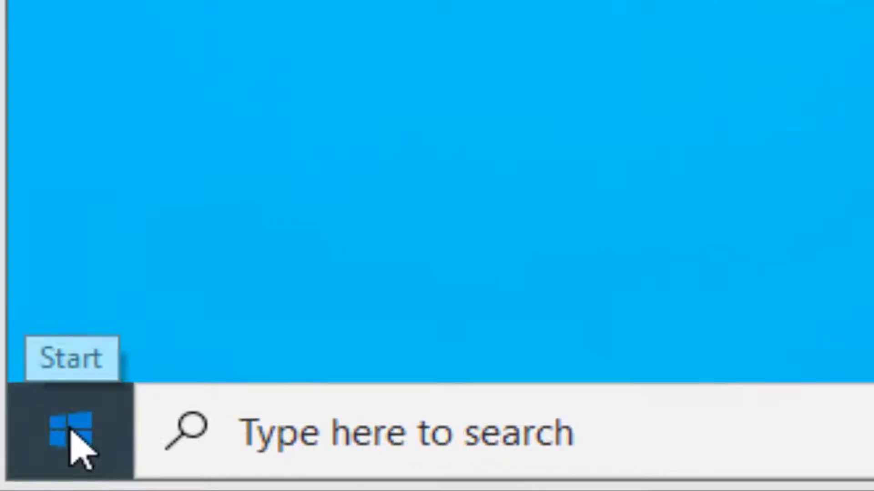
Step: Navigate from Start through Update & Security to the Activation page
{"action": "left_click", "coordinate": [76, 429]}
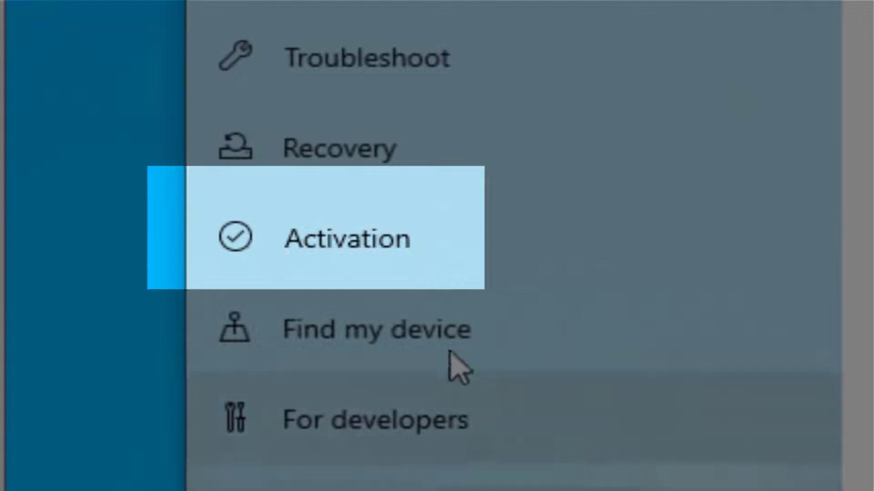
{"action": "left_click", "coordinate": [100, 279]}
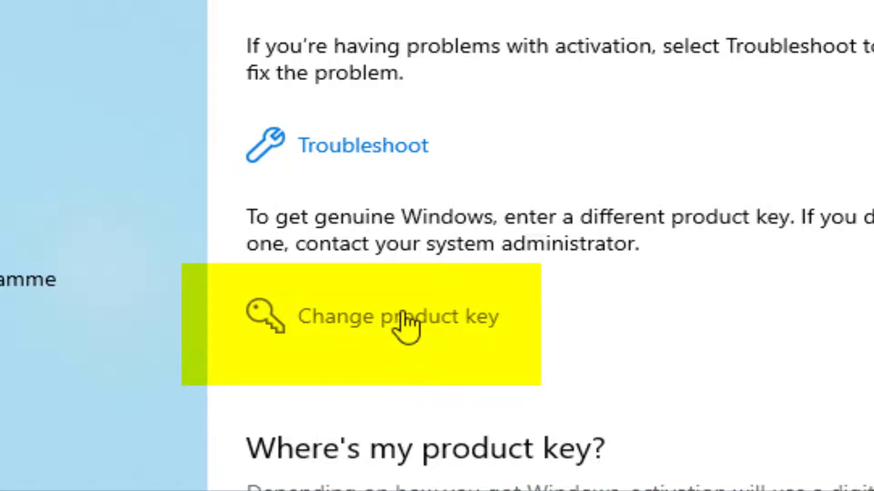
Step: Bring up the Enter a product key dialog via Change product key
{"action": "left_click", "coordinate": [312, 371]}
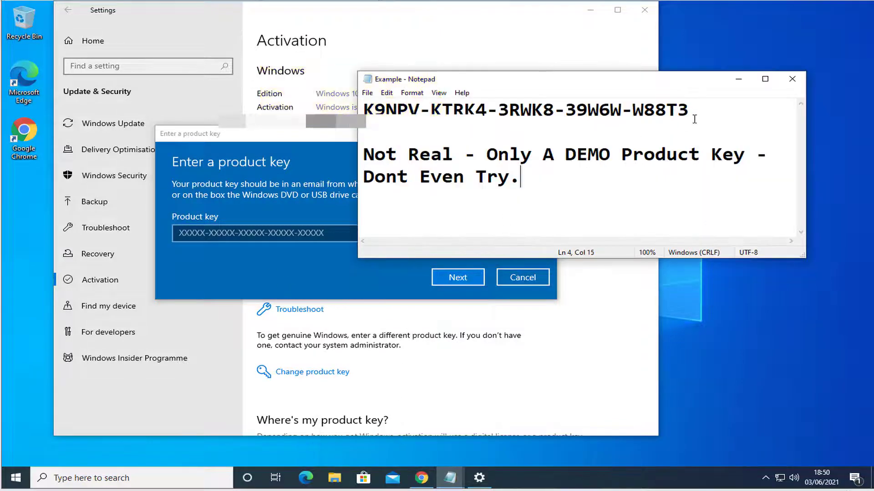
Step: Select the demo product key line in Notepad, passing over the 'Only A DEMO Product Key' warning
{"action": "left_click_drag", "start_coordinate": [388, 110], "coordinate": [673, 110]}
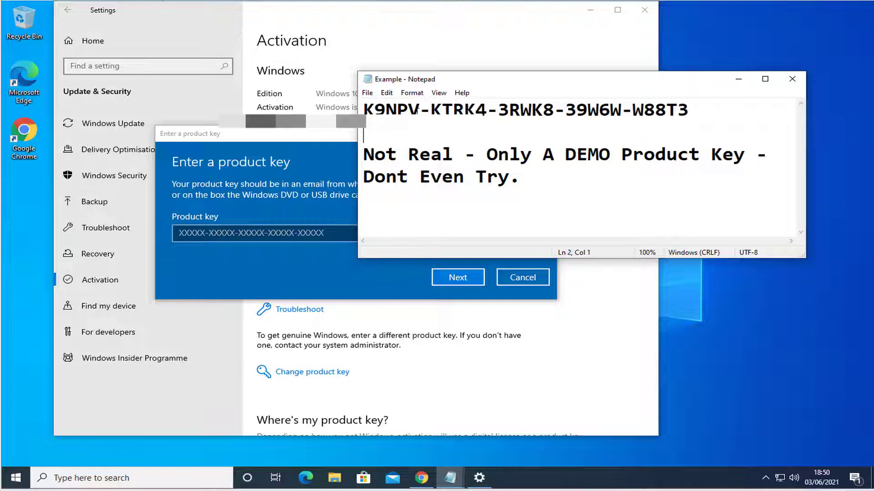
{"action": "double_click", "coordinate": [477, 110]}
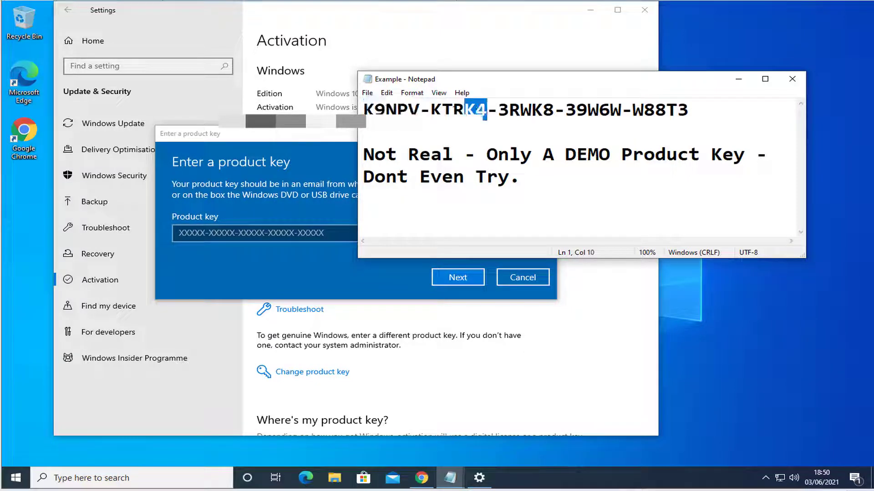
{"action": "left_click", "coordinate": [384, 155]}
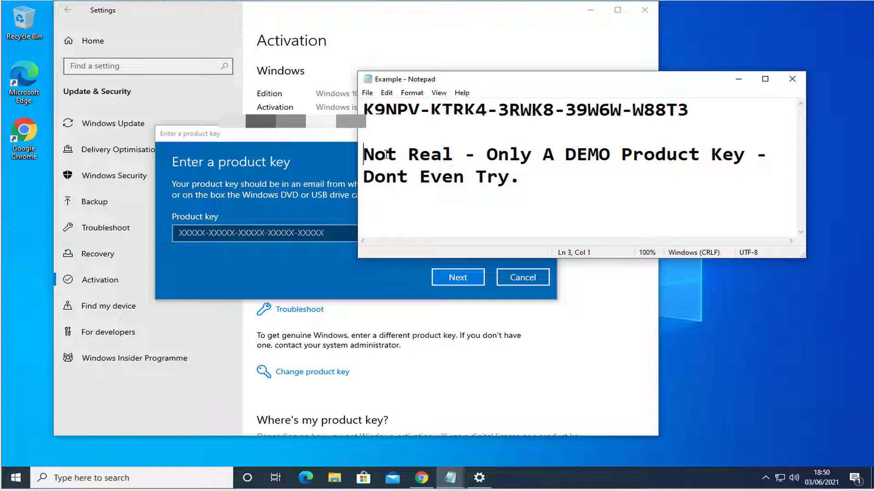
{"action": "left_click", "coordinate": [488, 155]}
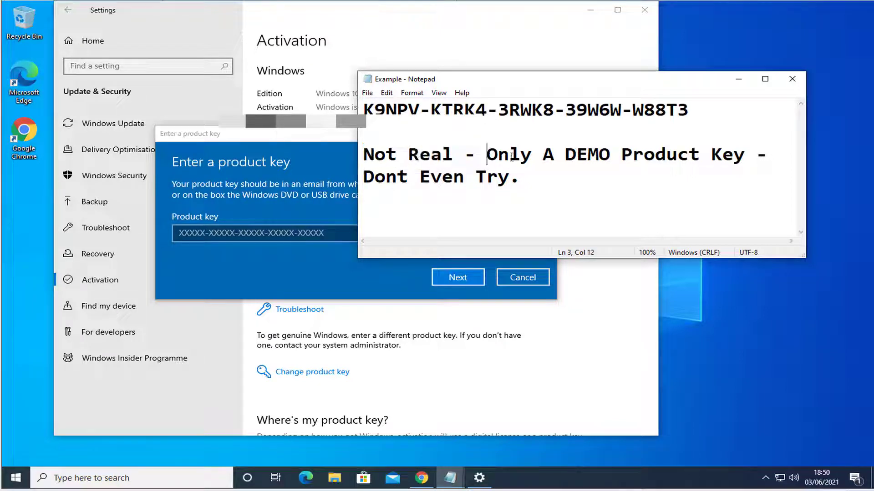
{"action": "left_click_drag", "start_coordinate": [485, 154], "coordinate": [739, 154]}
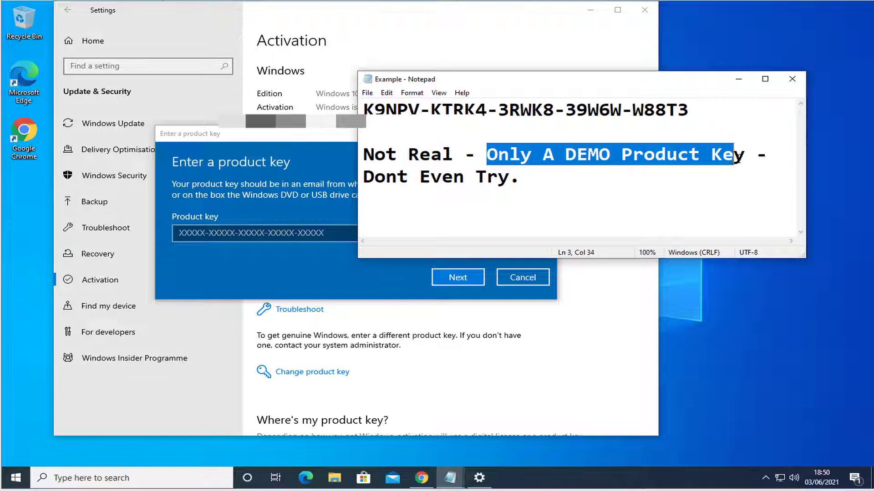
{"action": "double_click", "coordinate": [586, 155]}
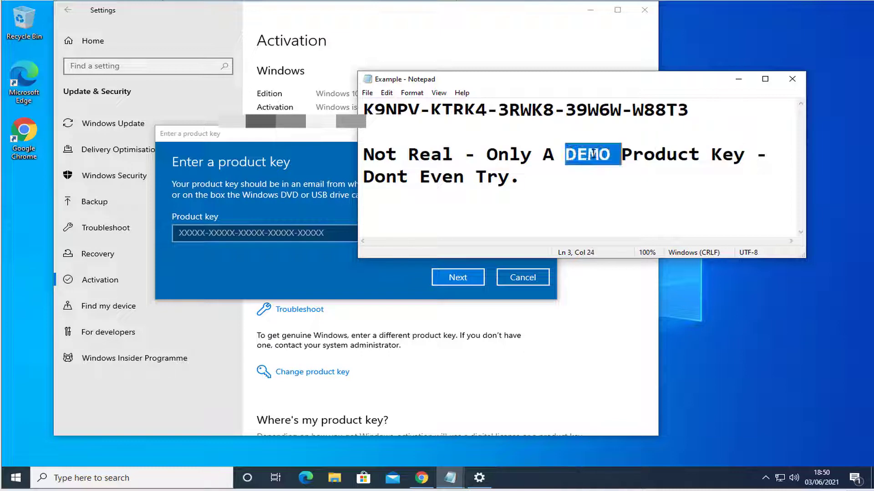
{"action": "mouse_move", "coordinate": [462, 149]}
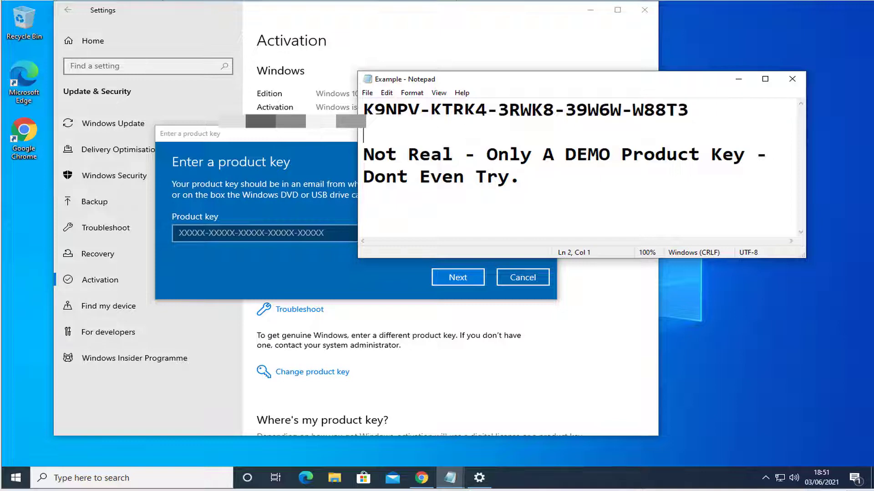
{"action": "triple_click", "coordinate": [520, 110]}
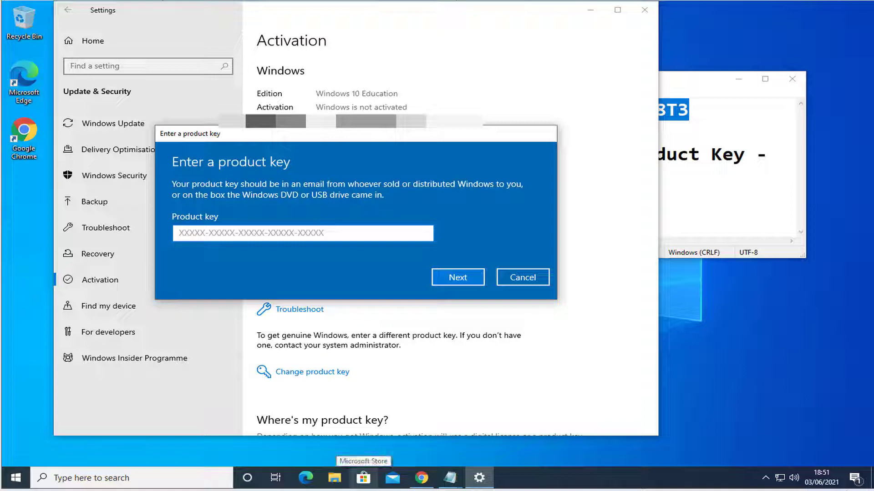
Step: Paste the demo key into the Product key box and proceed with Next
{"action": "left_click", "coordinate": [302, 233]}
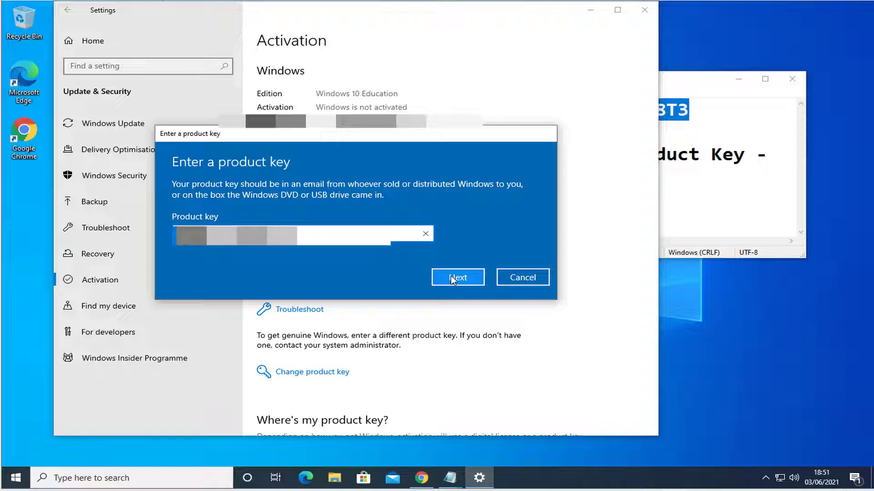
{"action": "left_click", "coordinate": [457, 277]}
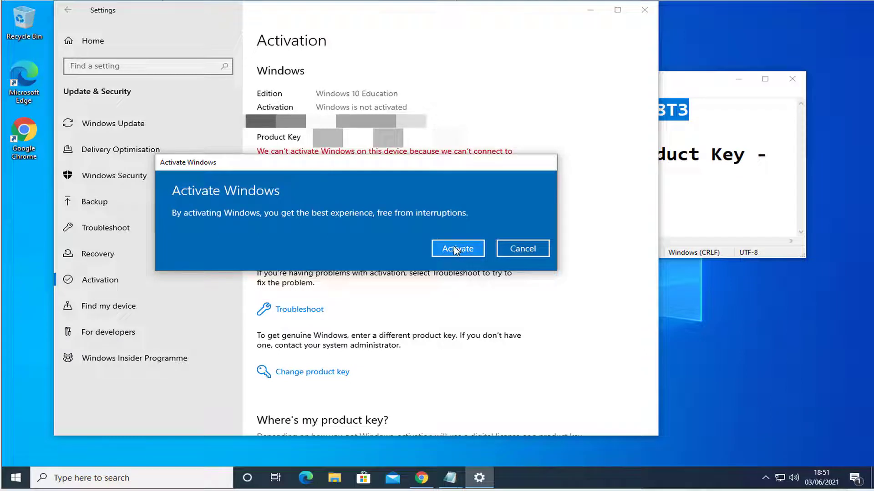
Step: Activate Windows with the key, dismiss the success message, and close Settings
{"action": "left_click", "coordinate": [457, 249]}
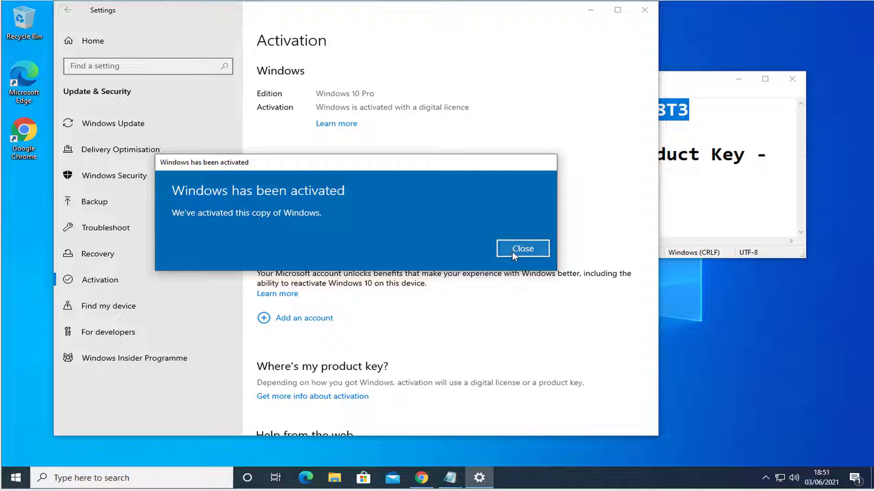
{"action": "left_click", "coordinate": [522, 247]}
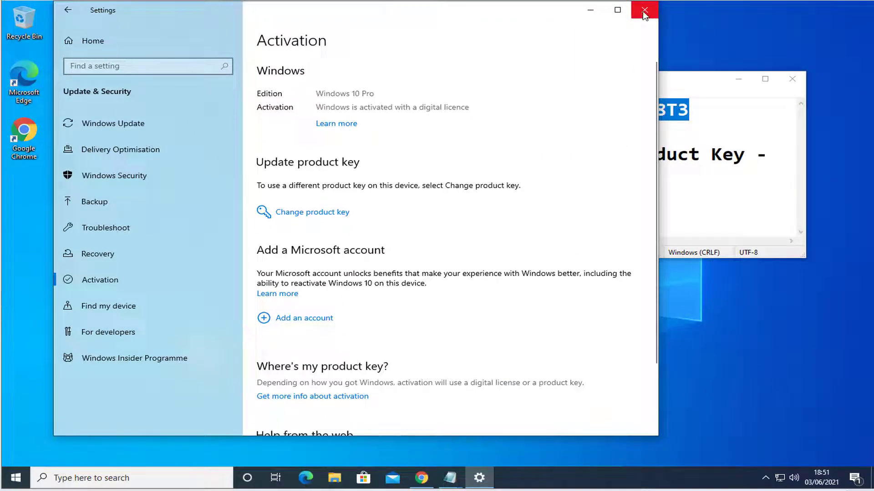
{"action": "left_click", "coordinate": [644, 10]}
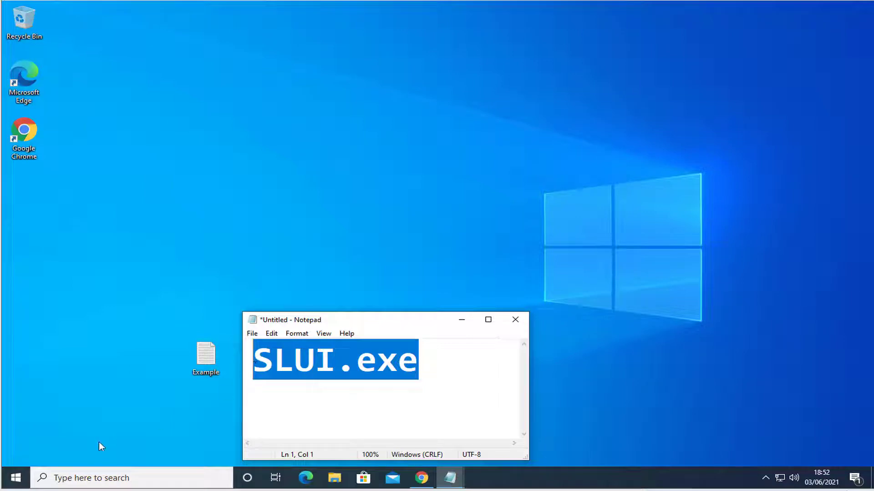
Step: Run SLUI.exe from the taskbar search to reopen the Activation page
{"action": "left_click", "coordinate": [131, 478]}
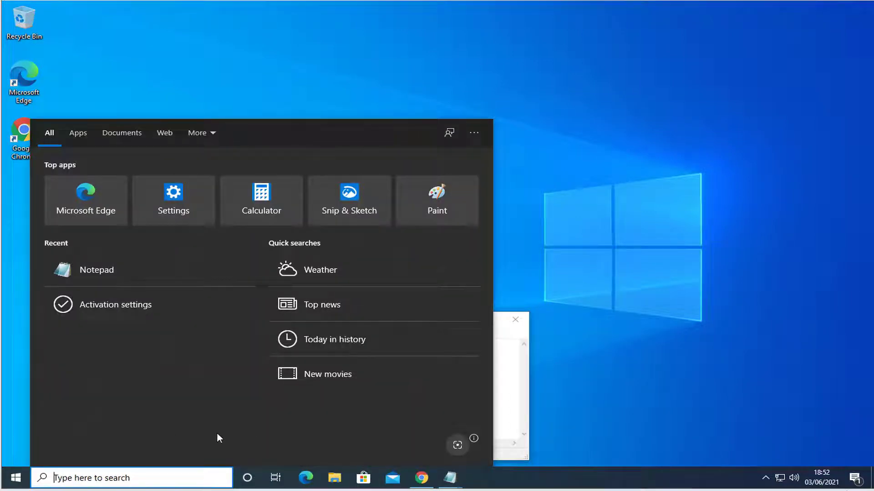
{"action": "type", "text": "SLUI.exe"}
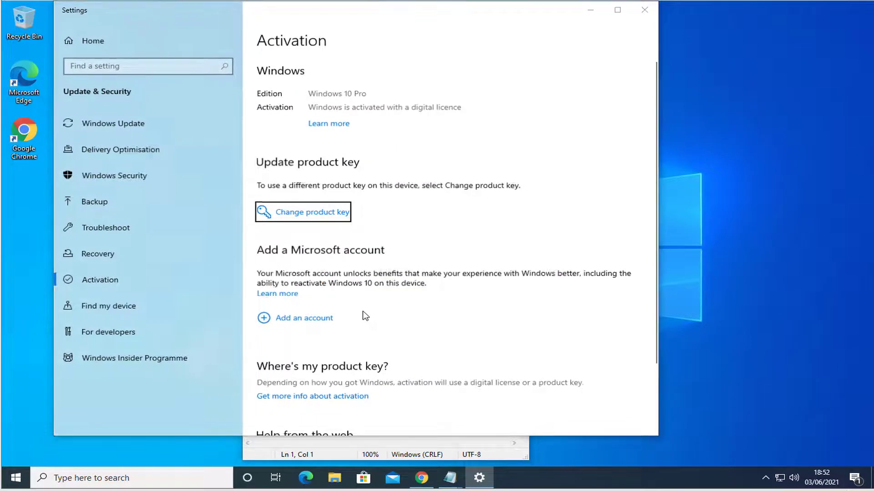
Step: Reopen the Enter a product key dialog and cancel out of it
{"action": "left_click", "coordinate": [302, 212]}
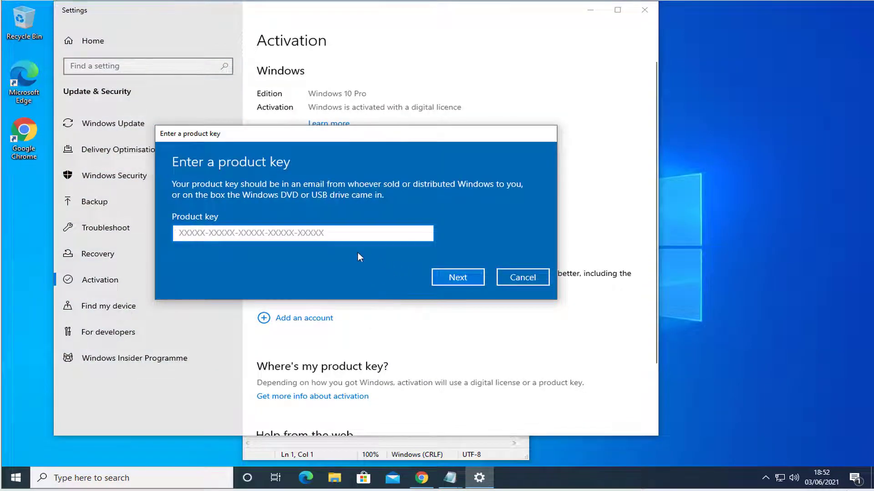
{"action": "mouse_move", "coordinate": [222, 244]}
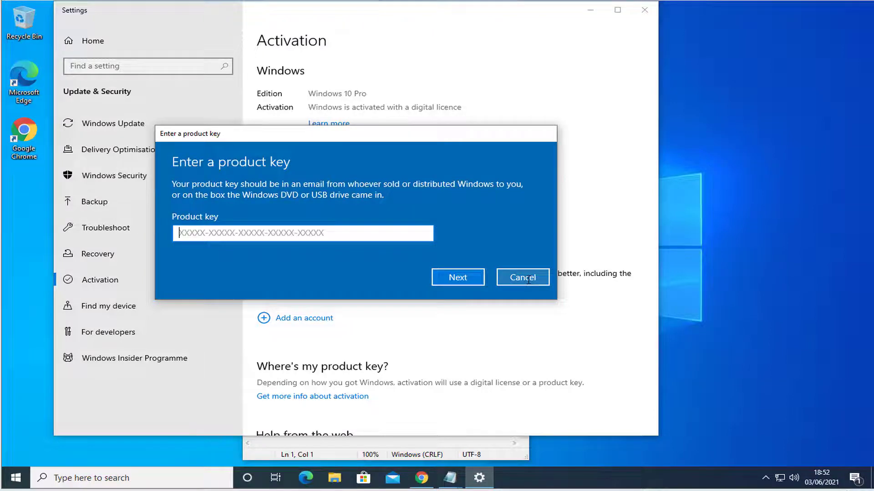
{"action": "left_click", "coordinate": [520, 277]}
{"action": "type", "text": "SLUI.exe"}
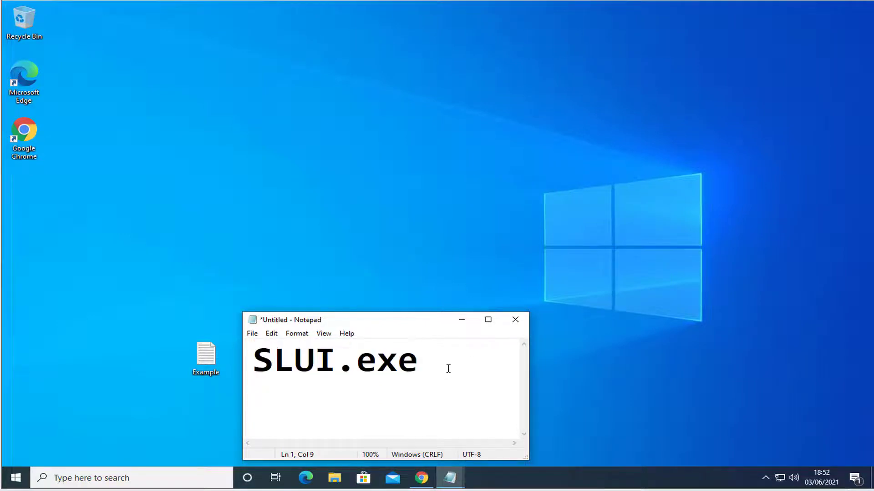
Step: Add a new line reading '(-:' beneath SLUI.exe in Notepad
{"action": "key", "text": "enter"}
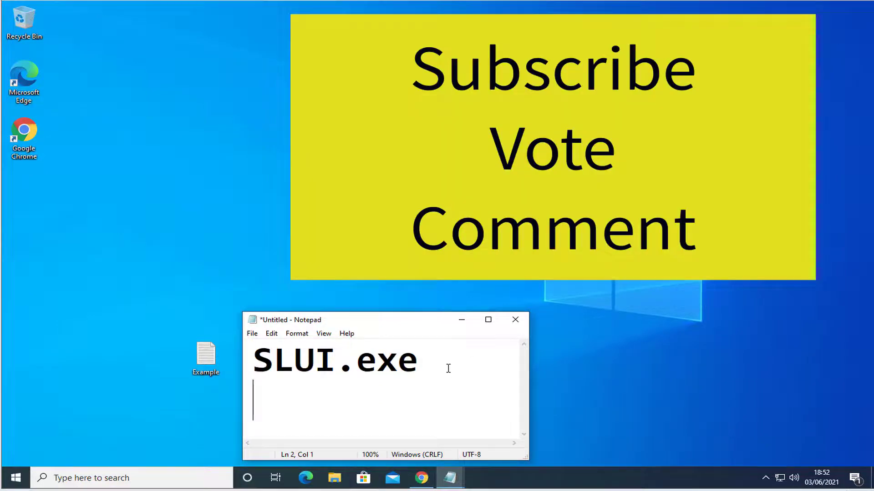
{"action": "type", "text": "(-:"}
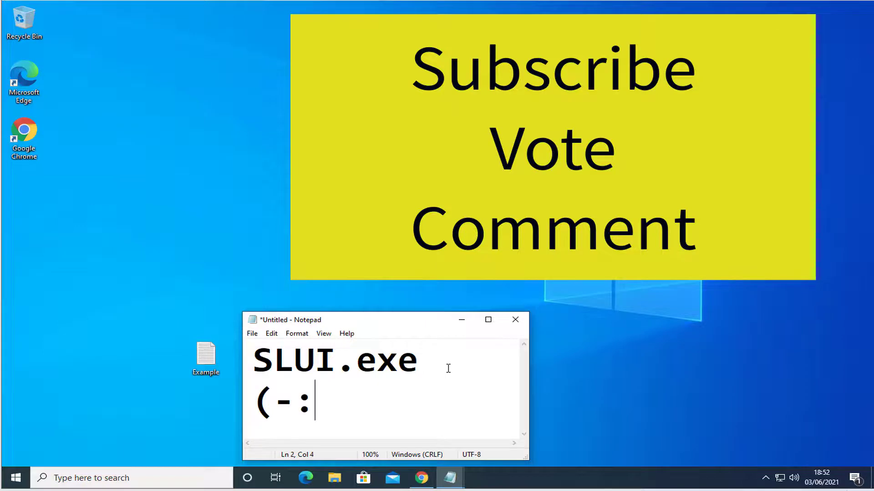